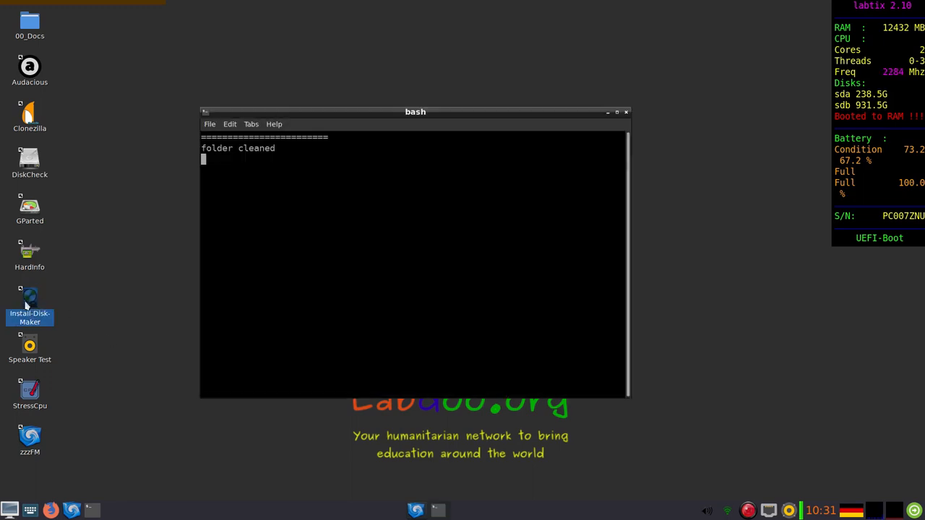
Step: Launch Labdoo Install-Disk-Maker from its desktop icon to show the README
double_click(30, 302)
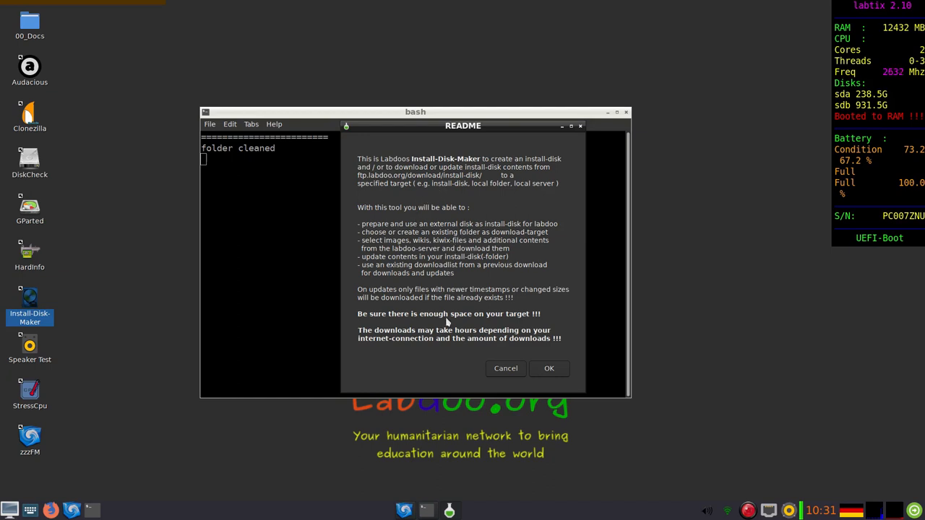
mouse_move(478, 361)
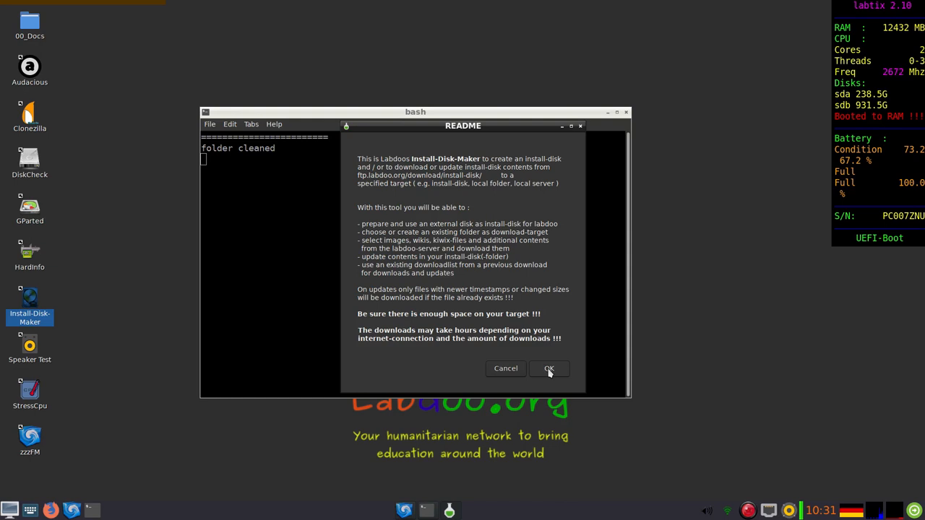
mouse_move(549, 371)
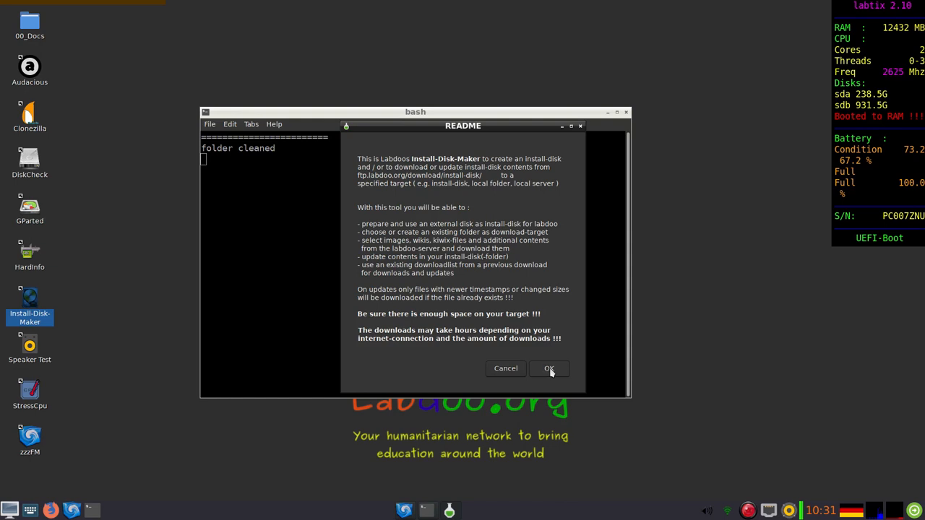
Step: Dismiss the README and choose option 1, formatting an unmounted harddisk as target
click(549, 368)
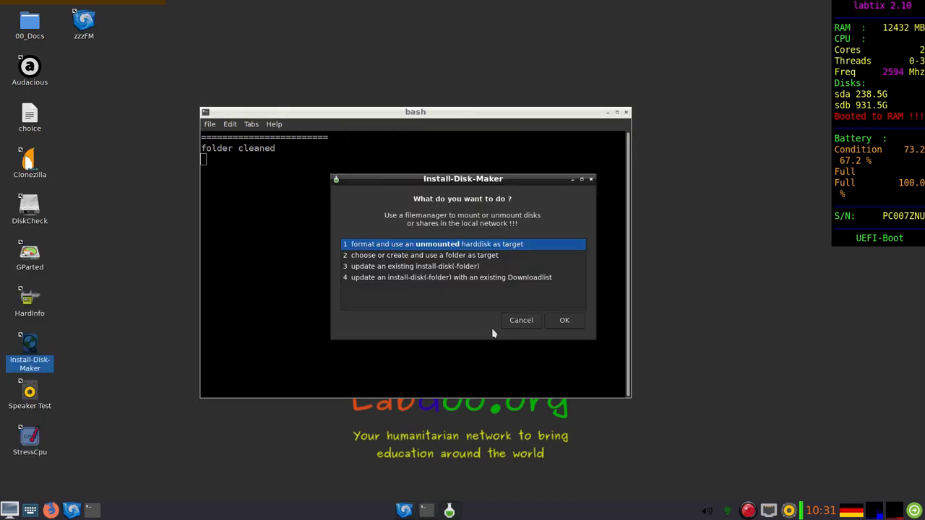
click(415, 266)
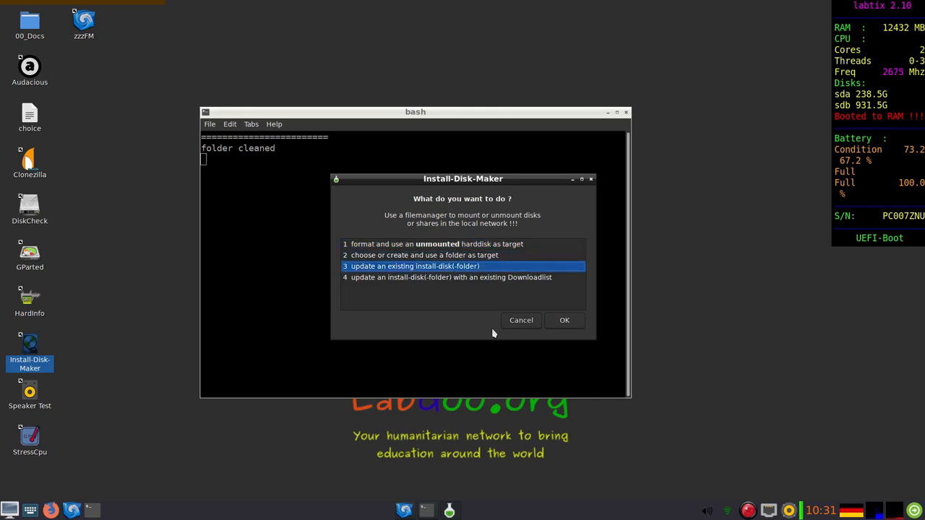
click(437, 244)
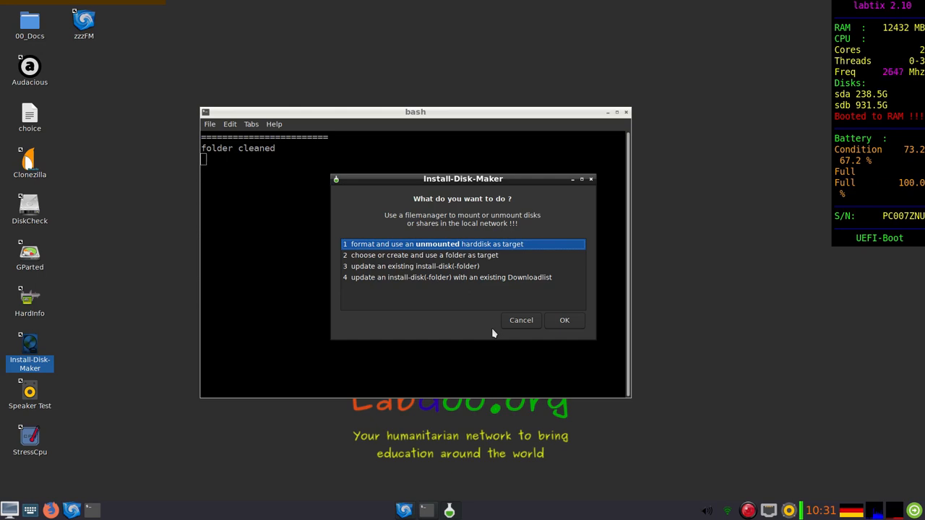
click(424, 255)
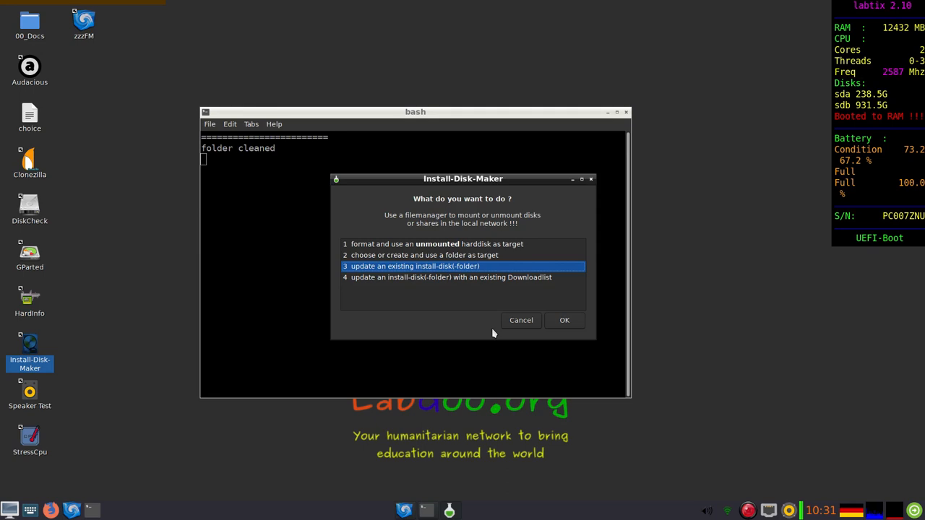
click(451, 277)
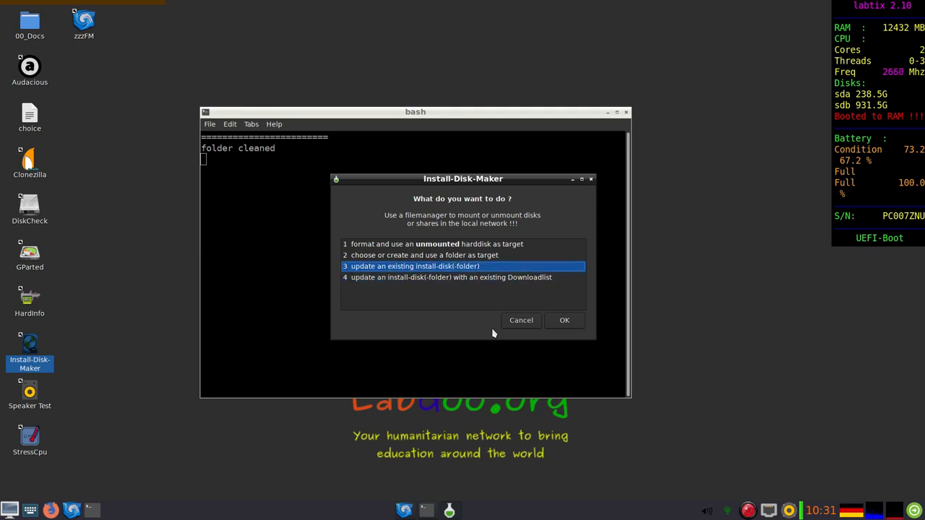
click(565, 320)
text(sd)
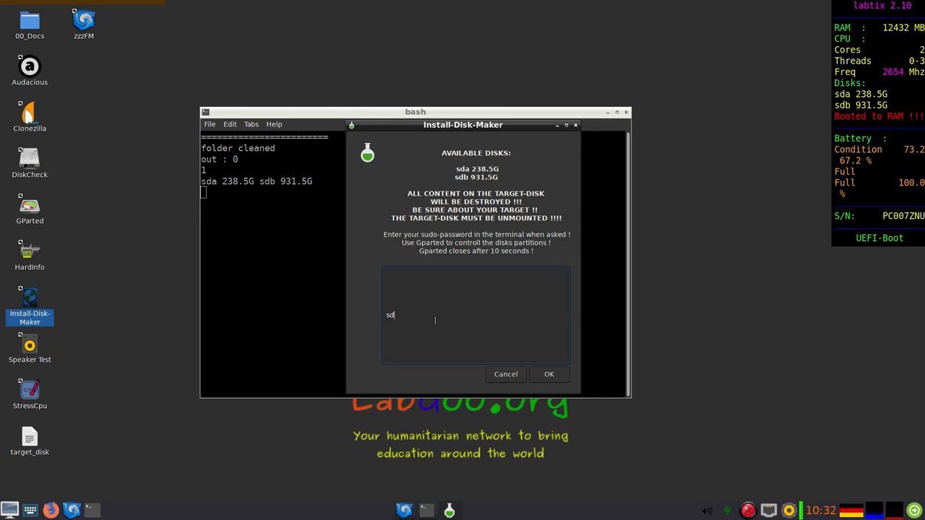
Step: Enter sdb as the target disk and confirm formatting it as NTFS install-disk
text(b)
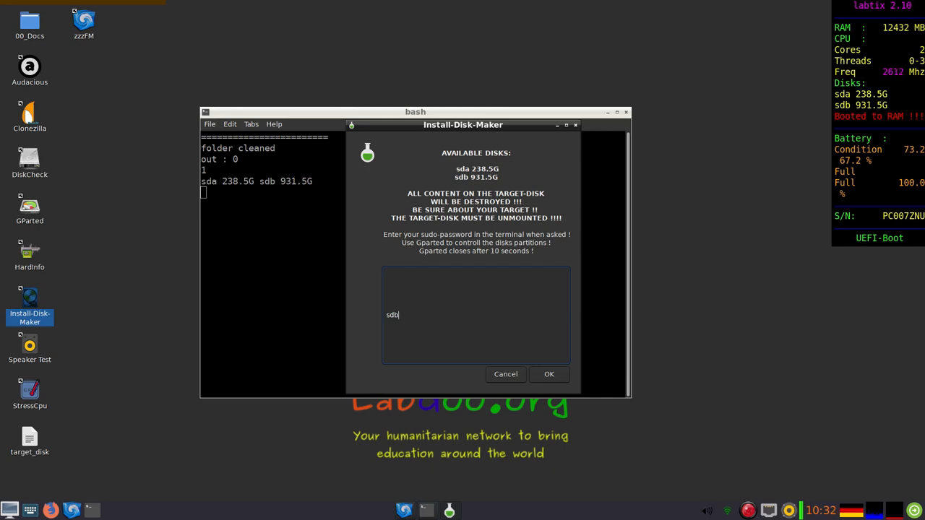
click(549, 374)
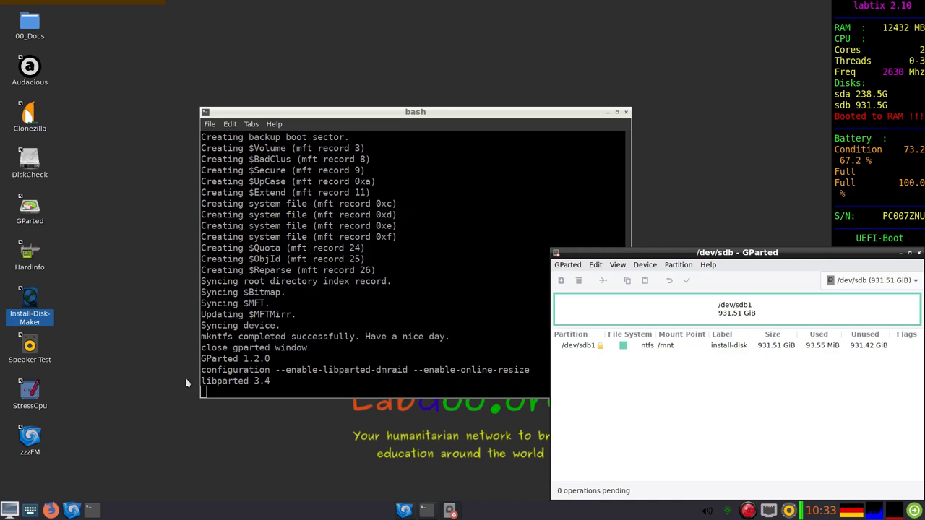
mouse_move(607, 219)
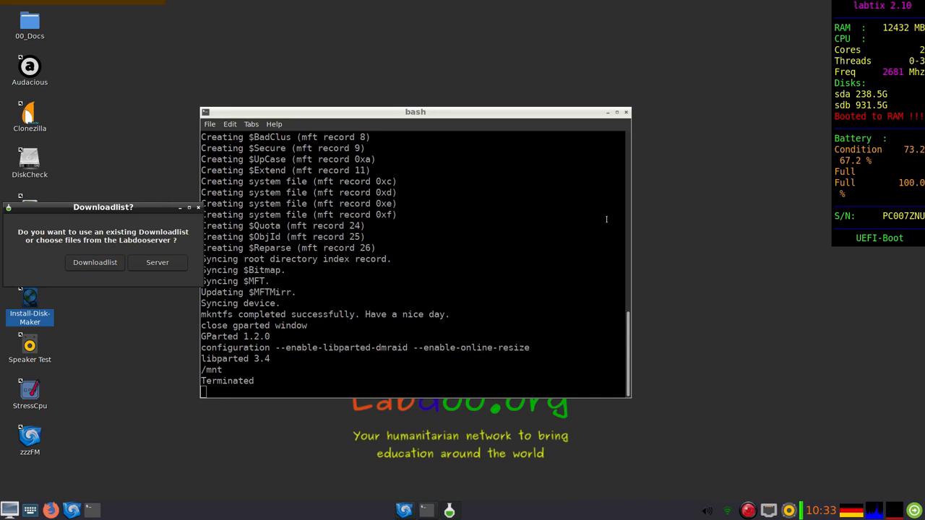
mouse_move(545, 238)
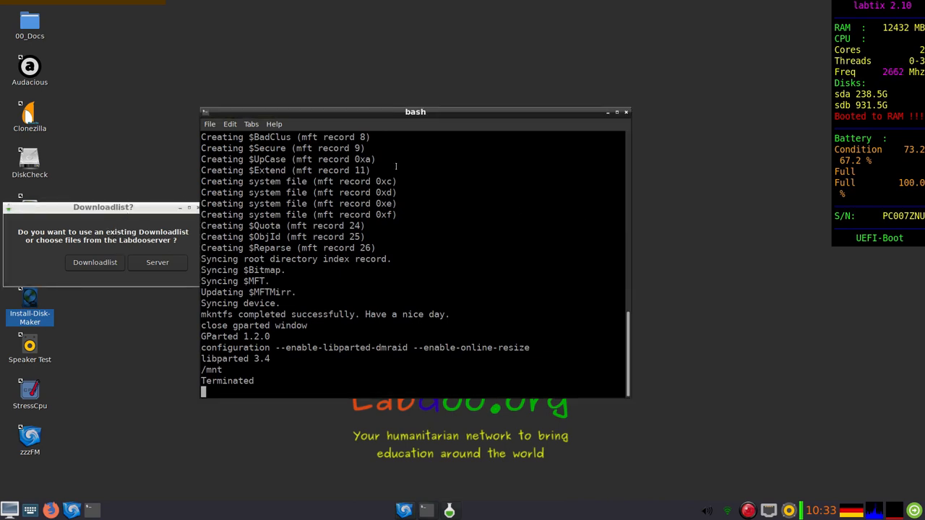
Step: Move the Downloadlist? dialog and choose the Server as download source
drag(415, 111, 559, 68)
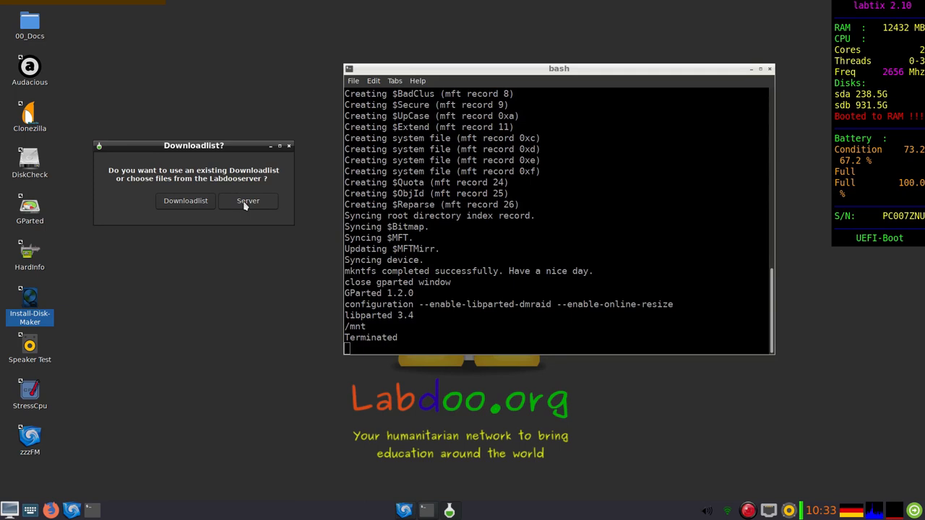
click(248, 200)
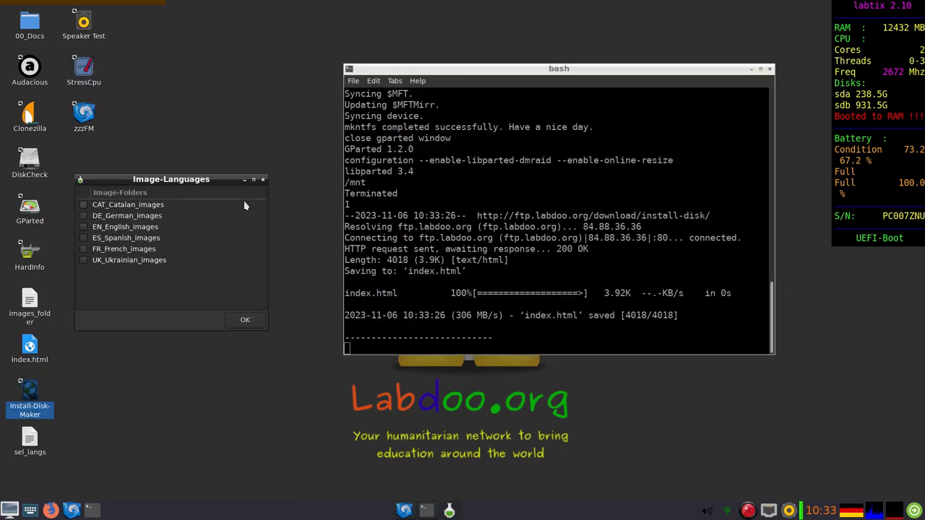
Step: Tick only EN_English_images in the image-language list and confirm
drag(172, 179, 181, 177)
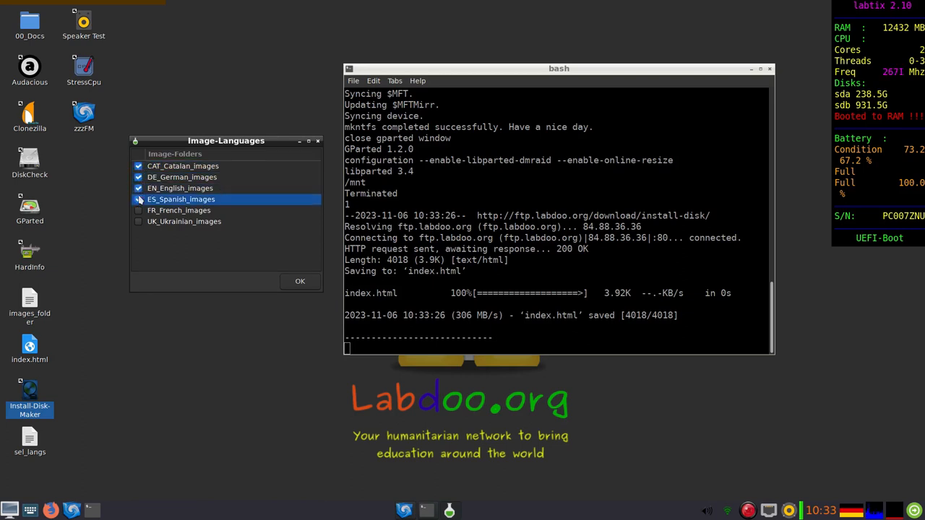
click(139, 210)
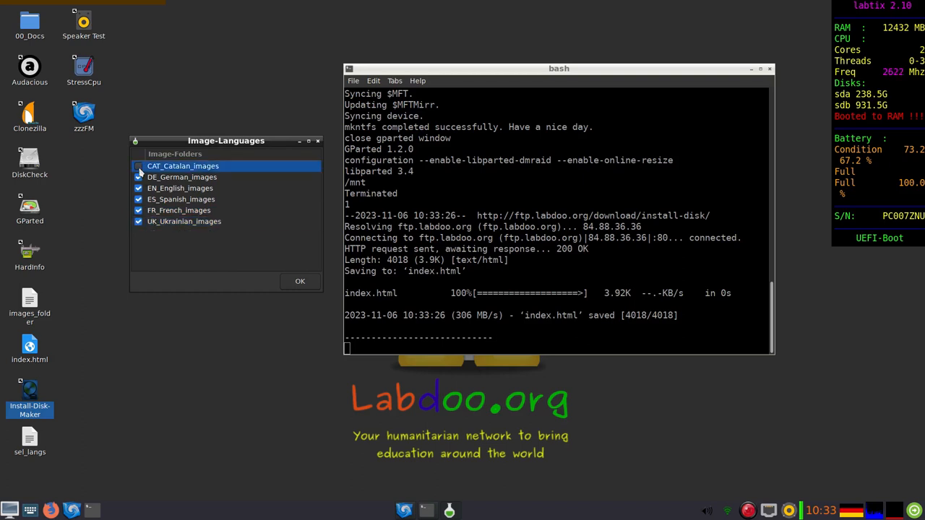
click(138, 166)
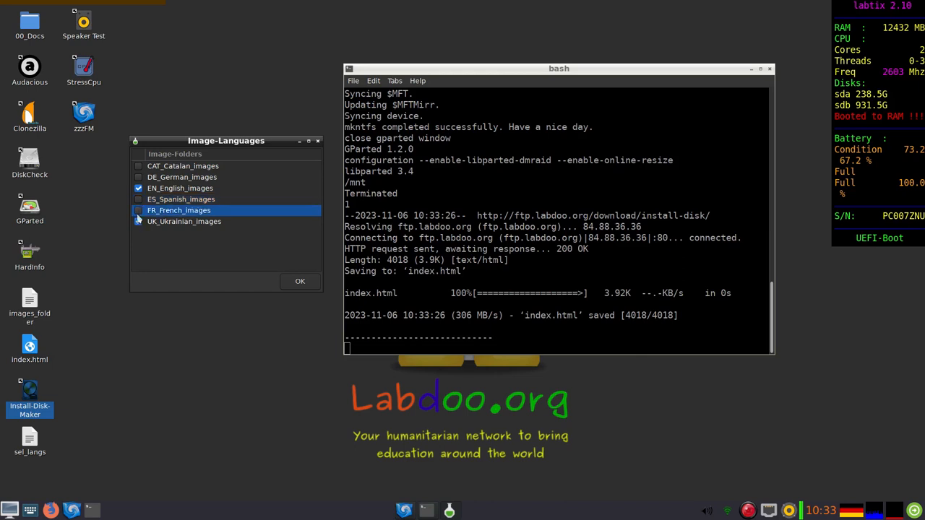
click(184, 222)
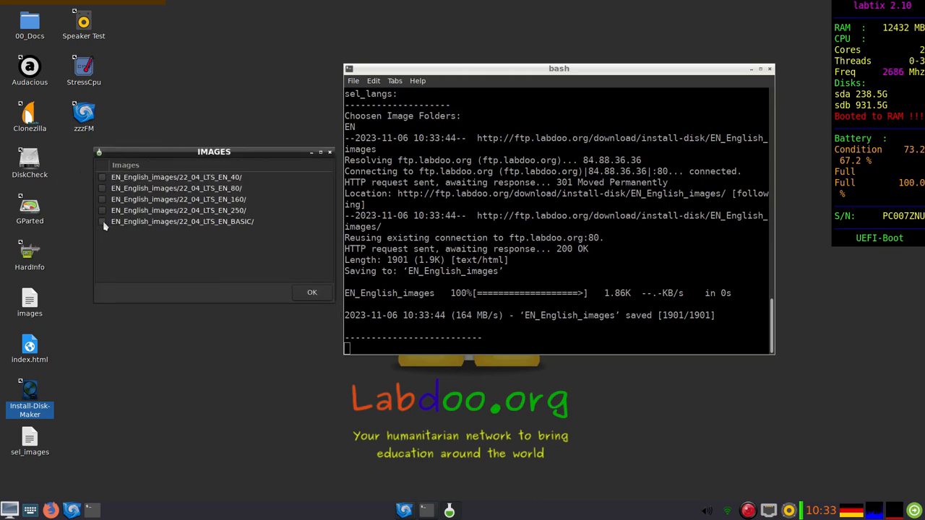
Step: Select the 22_04_LTS_EN_BASIC image and confirm
click(102, 221)
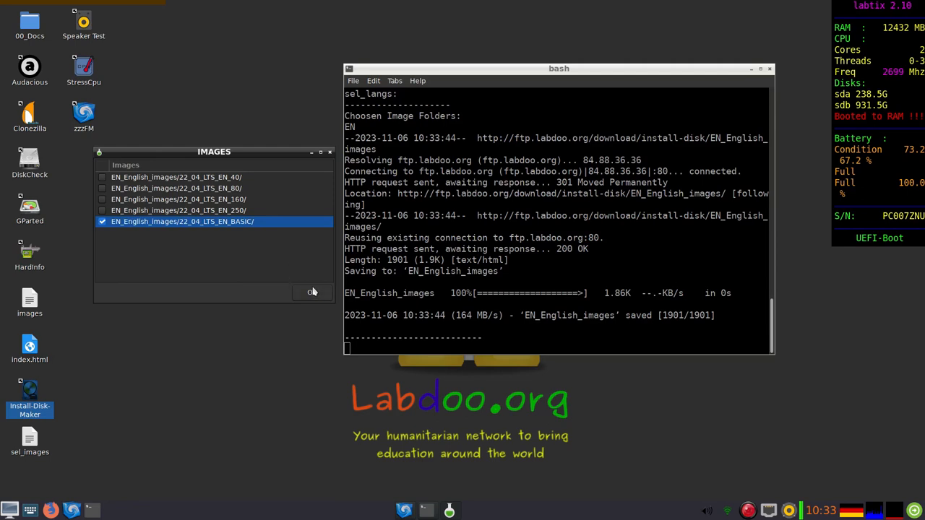
click(311, 293)
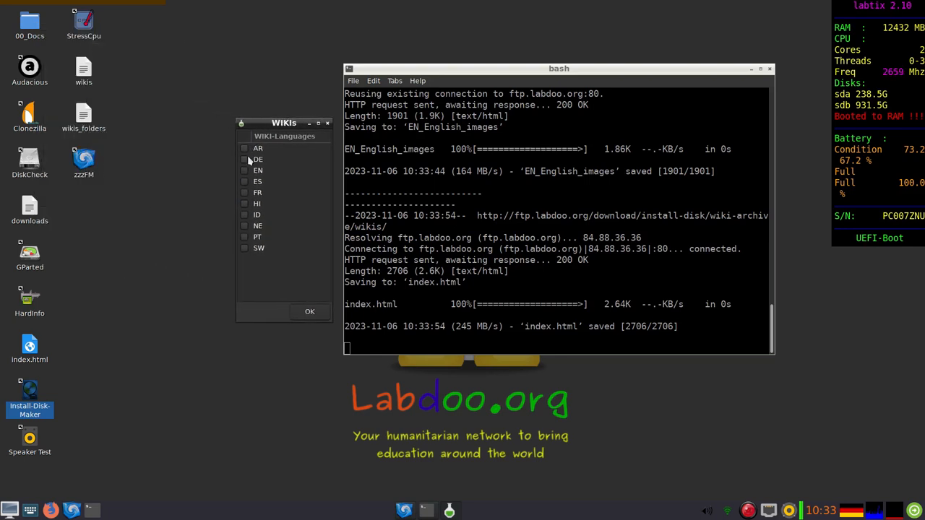
Step: Pick EN in the WIKIs list and EN in the KIWIX list, then confirm
click(258, 171)
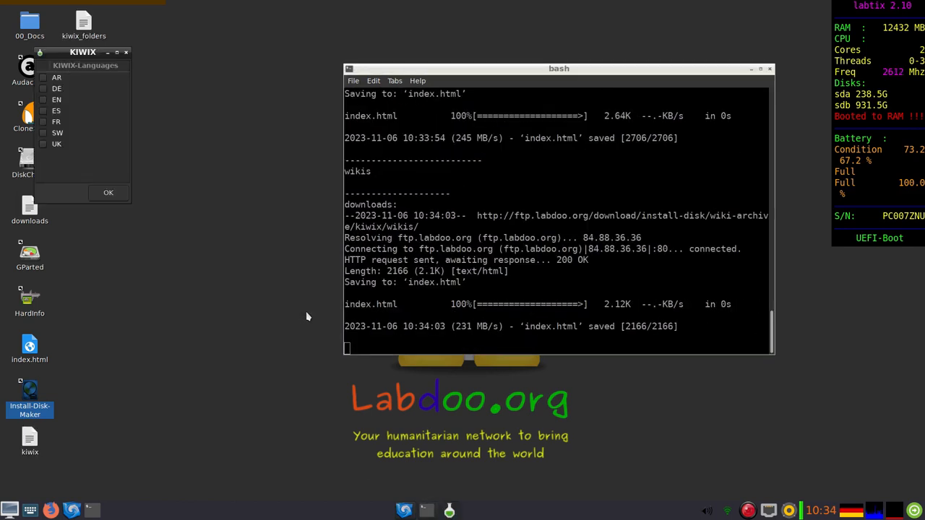
drag(82, 51, 281, 141)
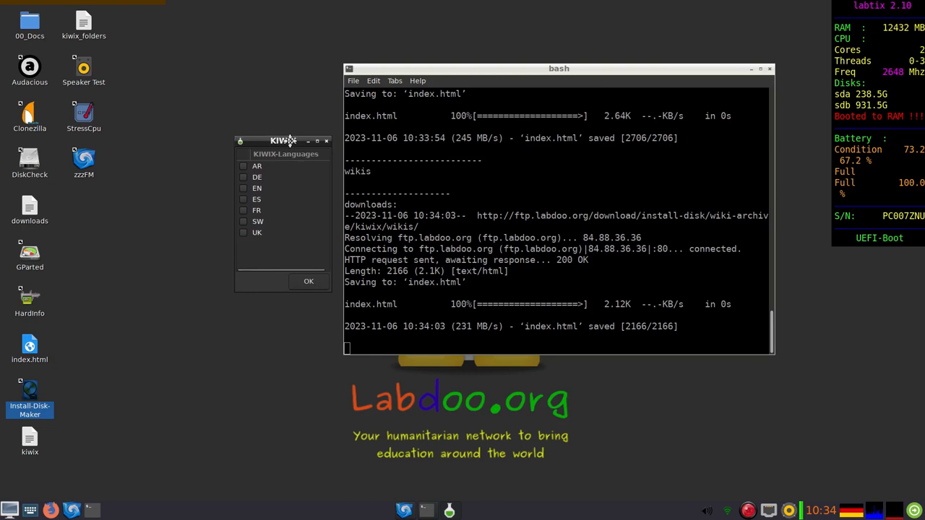
click(262, 190)
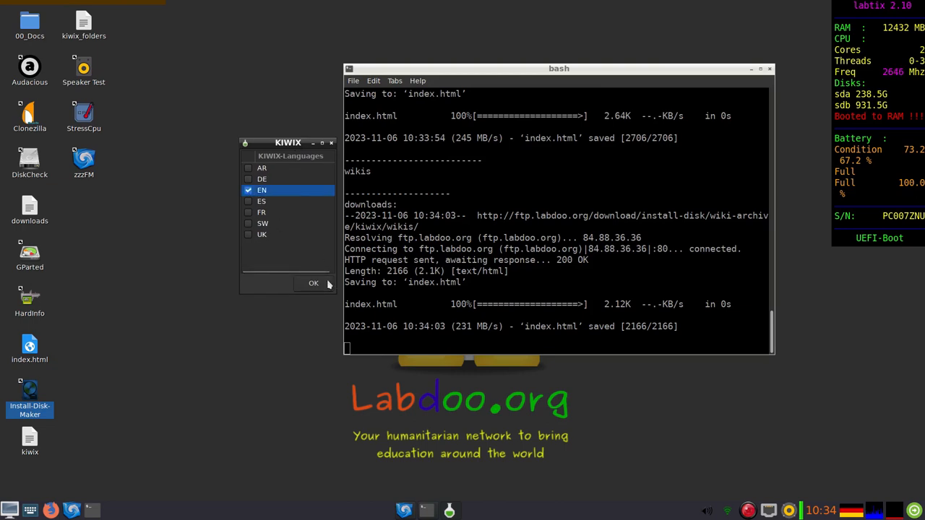
click(313, 282)
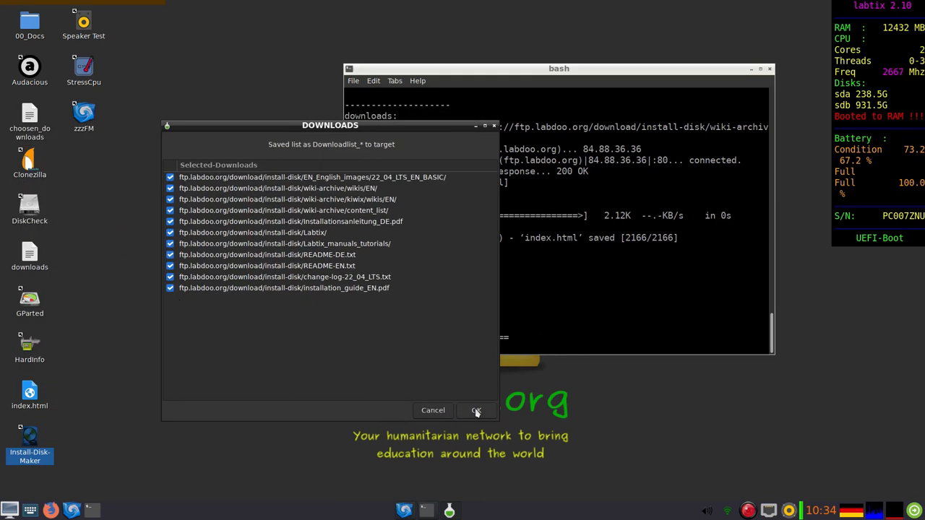
Step: Accept the DOWNLOADS list to begin downloading the English files to /mnt
click(476, 410)
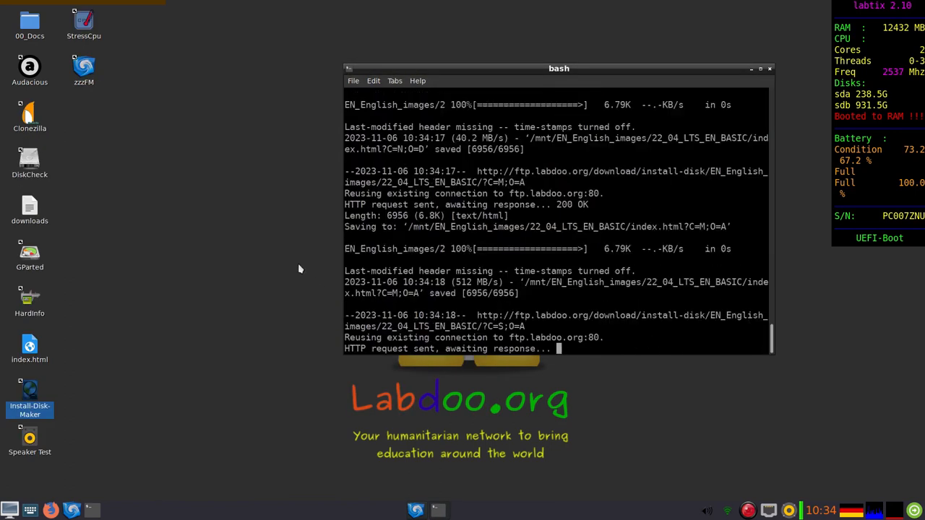